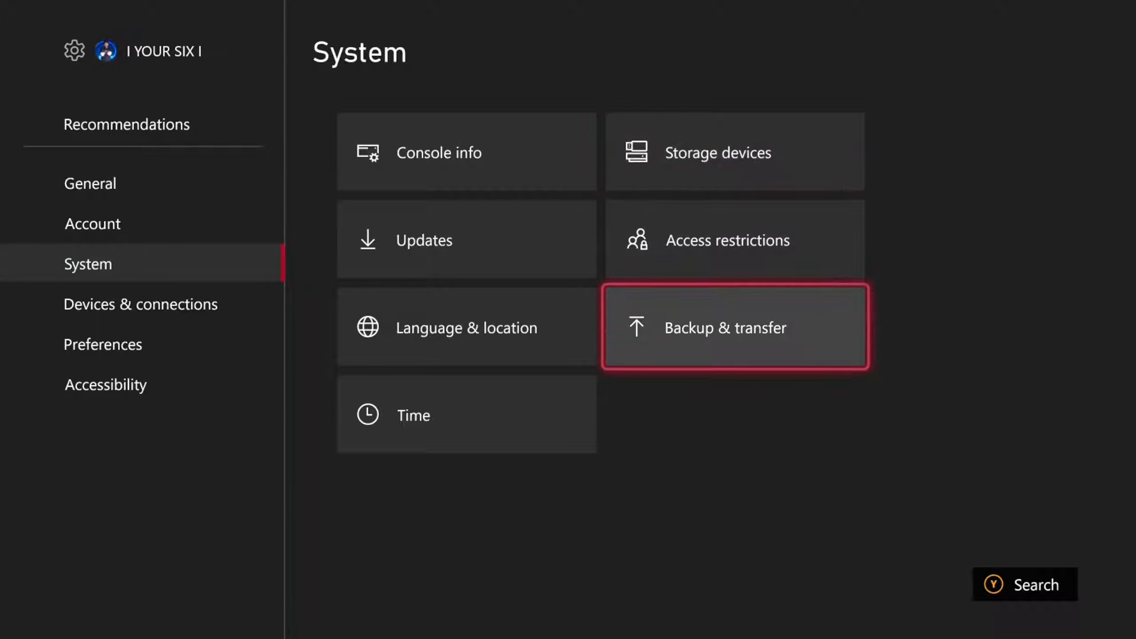
Step: Open Backup & transfer and choose Back up my settings under System
click(733, 328)
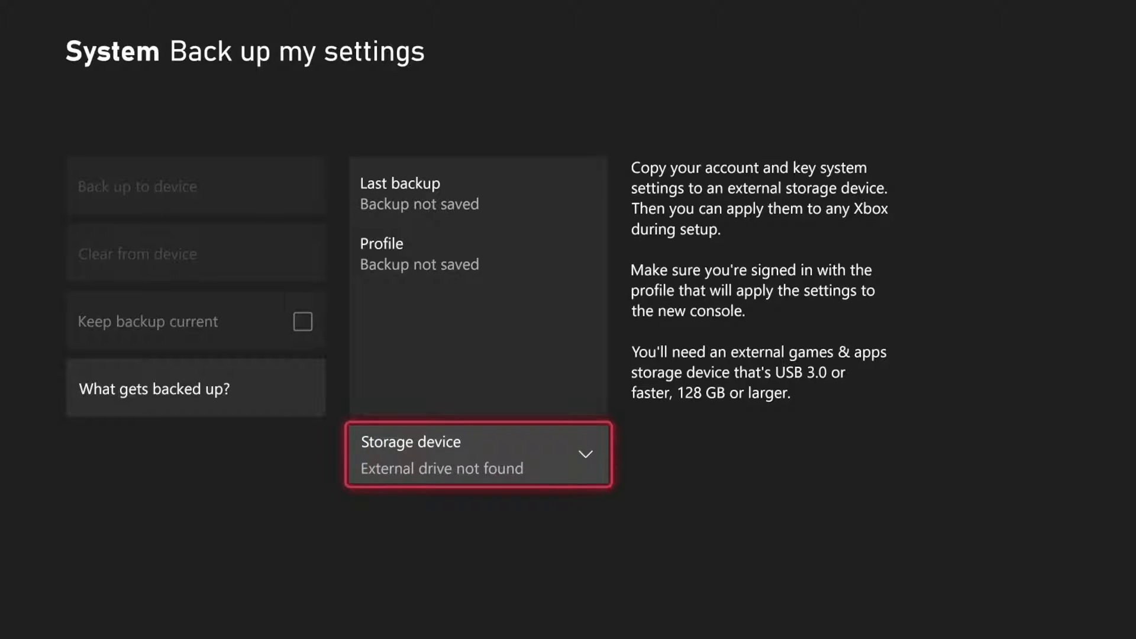
Step: Check the Storage device dropdown, then go back to the System page
click(478, 454)
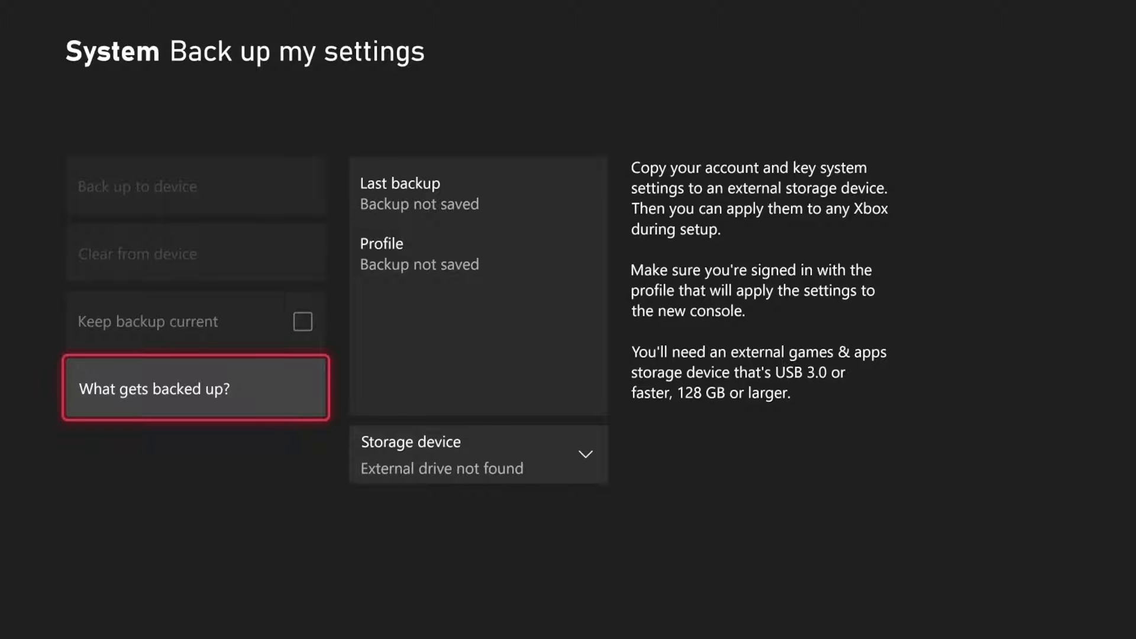
key(Escape)
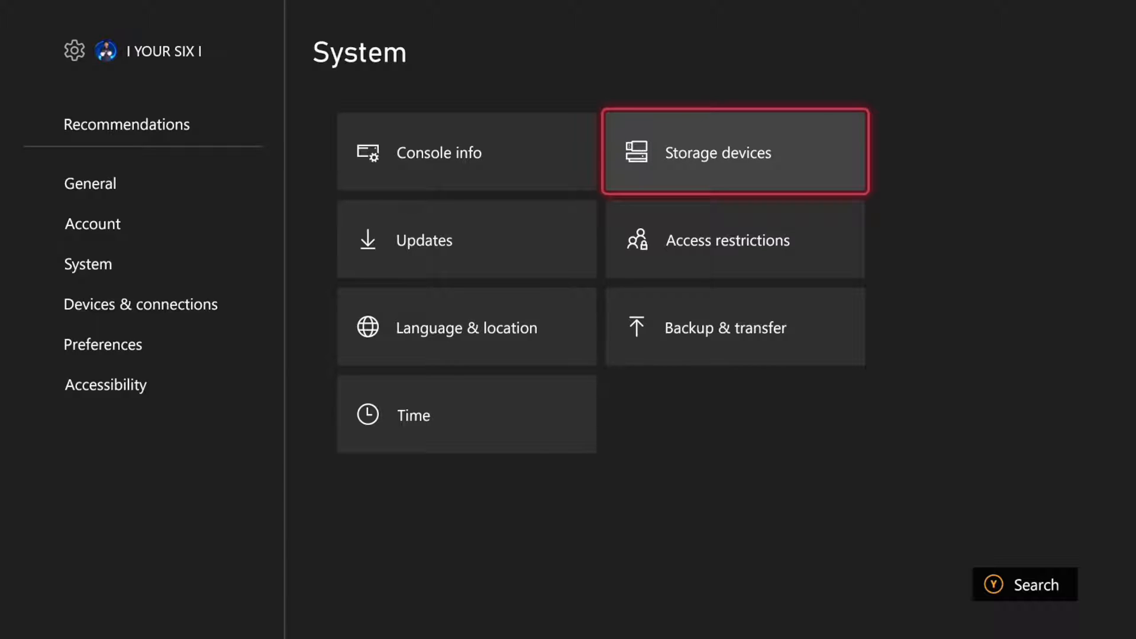
Step: Open Storage devices and bring up the General USB Flash Disk menu
click(735, 153)
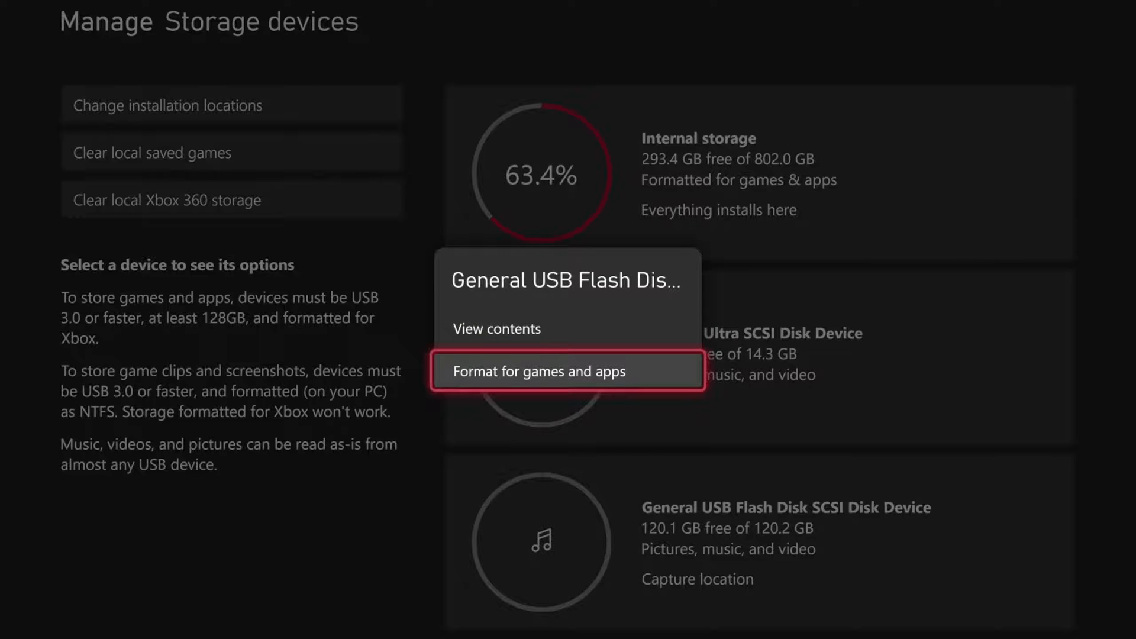
Step: Format the General USB Flash Disk for games and apps, confirming the erase
click(539, 372)
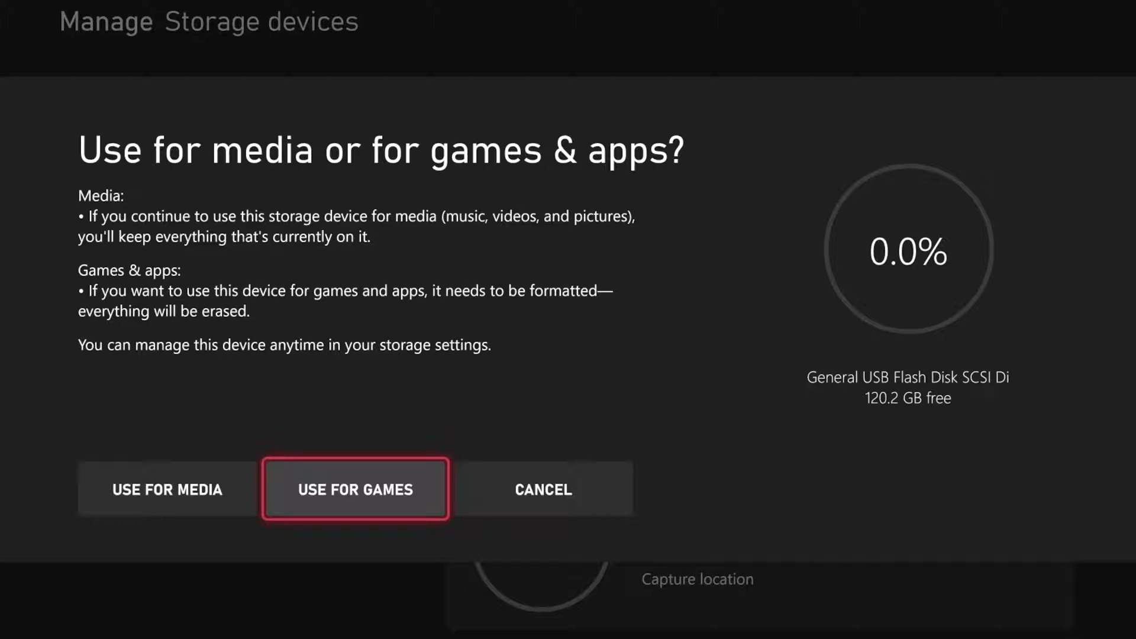
click(355, 490)
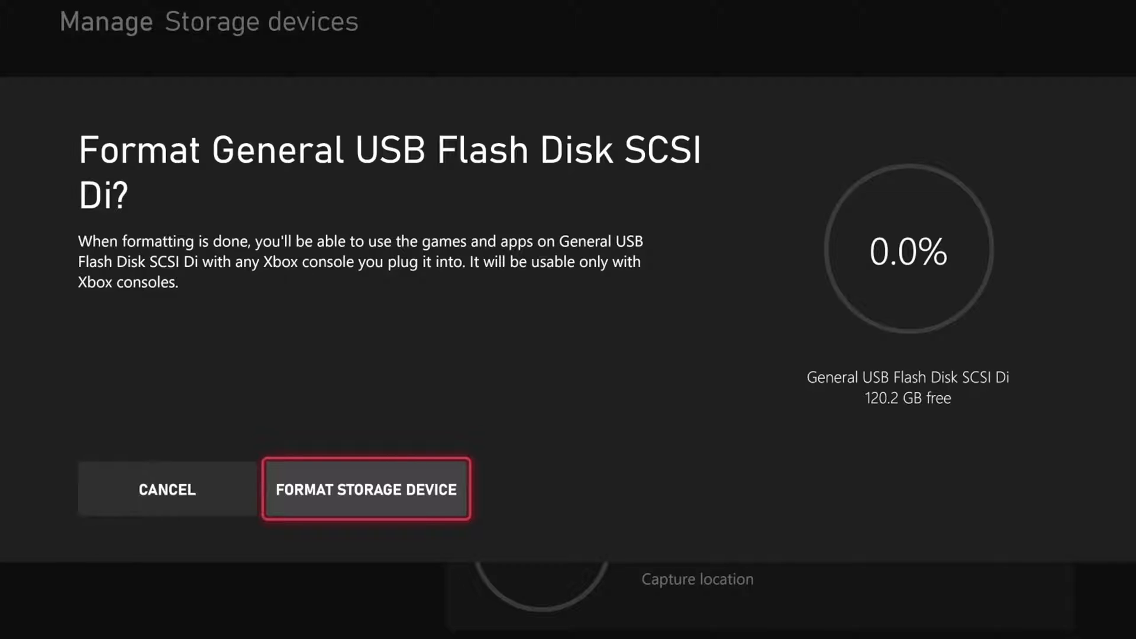
click(366, 490)
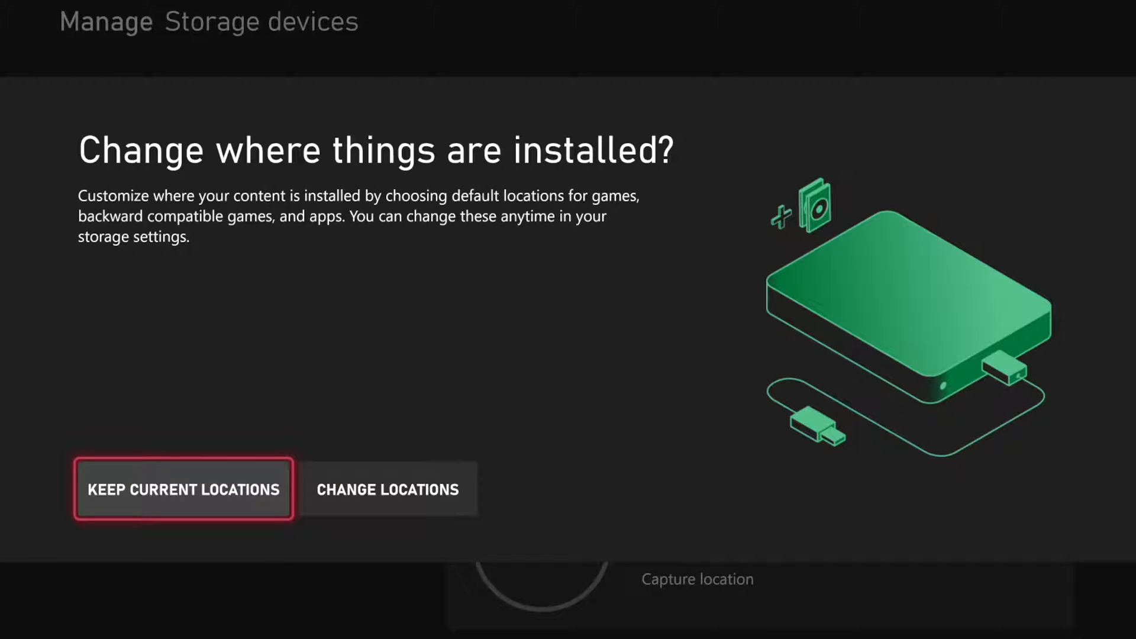
Step: Keep current install locations and bring up the console power menu
click(182, 489)
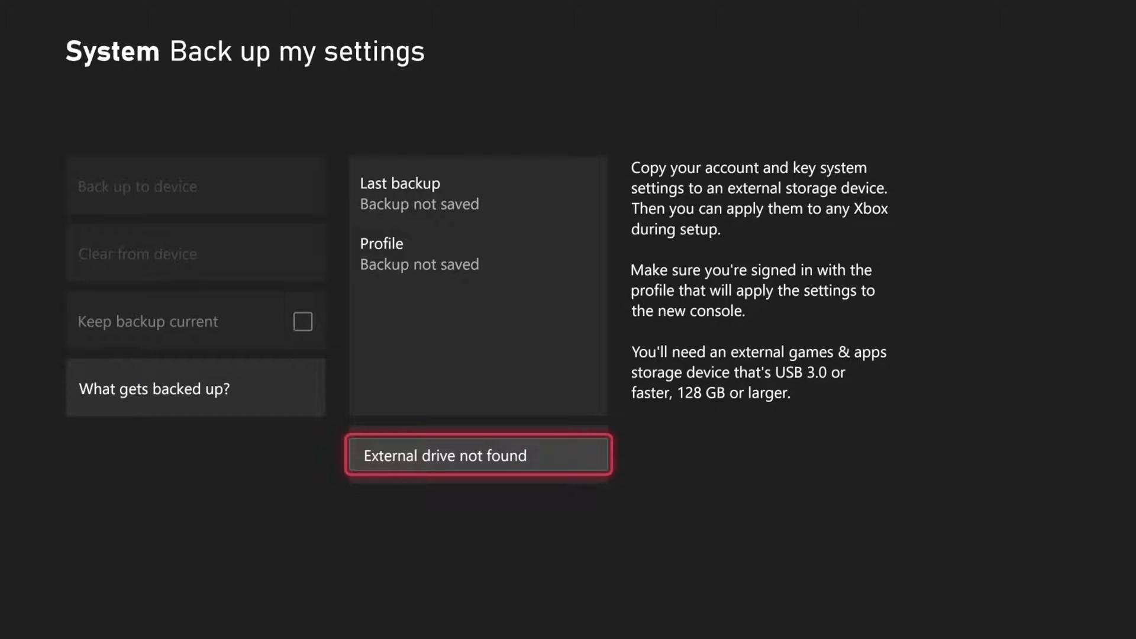
key(Xbox)
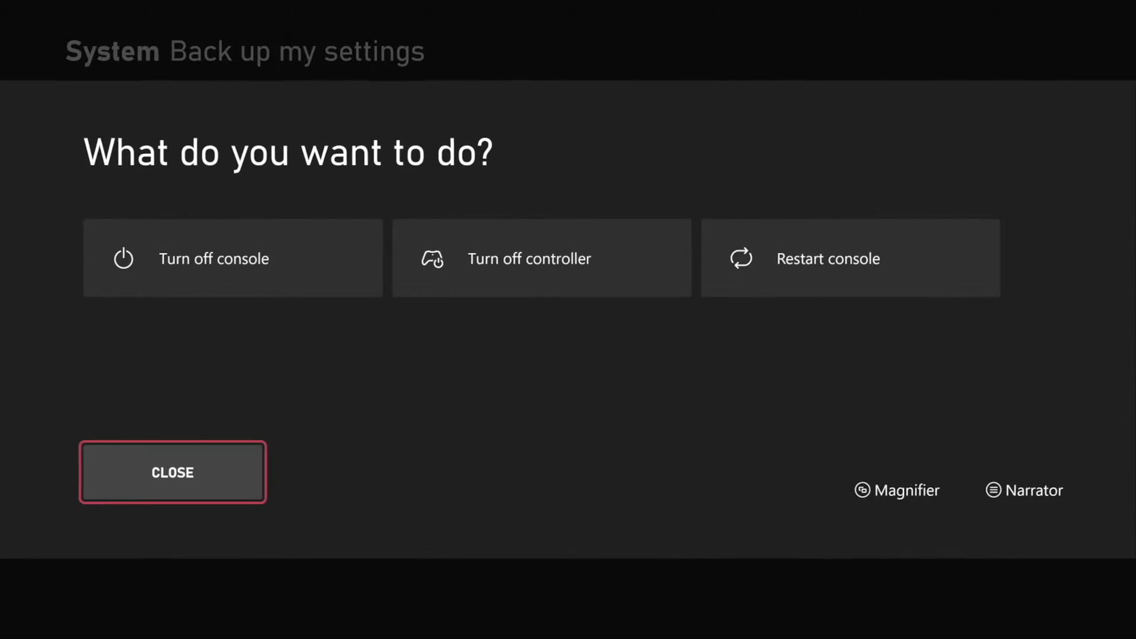